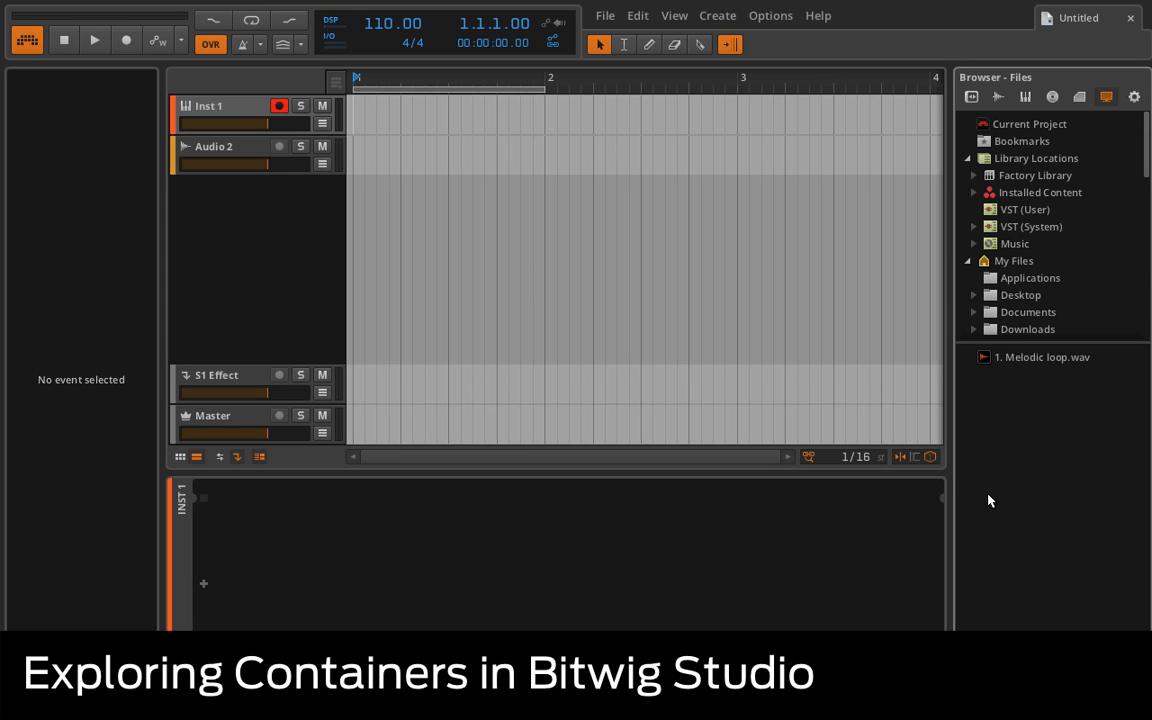
Place the Melodic loop clip on Audio 2 and reveal the Containers devices in the browser
drag(1042, 356, 520, 156)
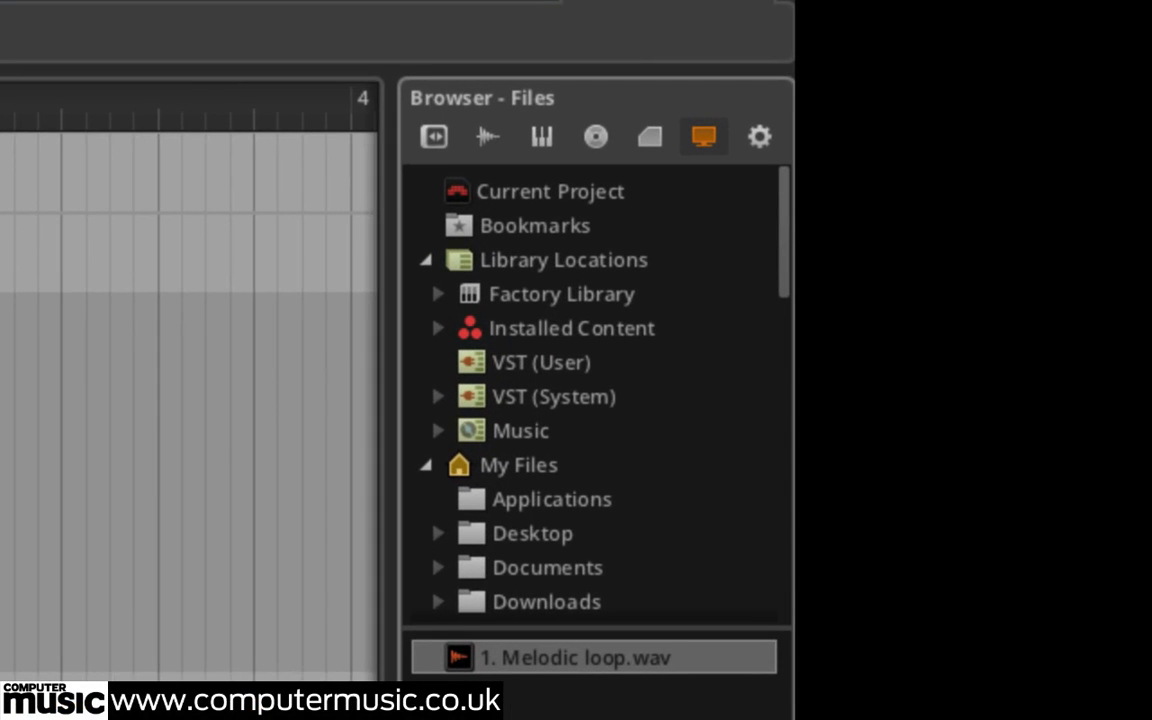
click(434, 136)
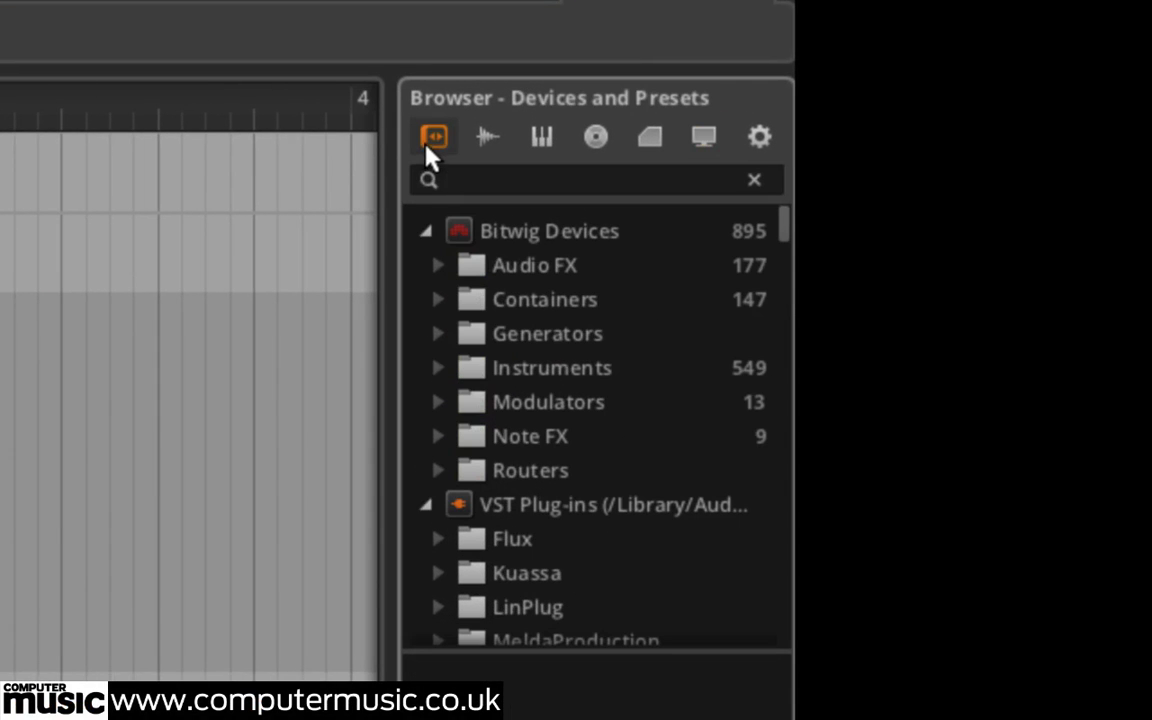
mouse_move(448, 318)
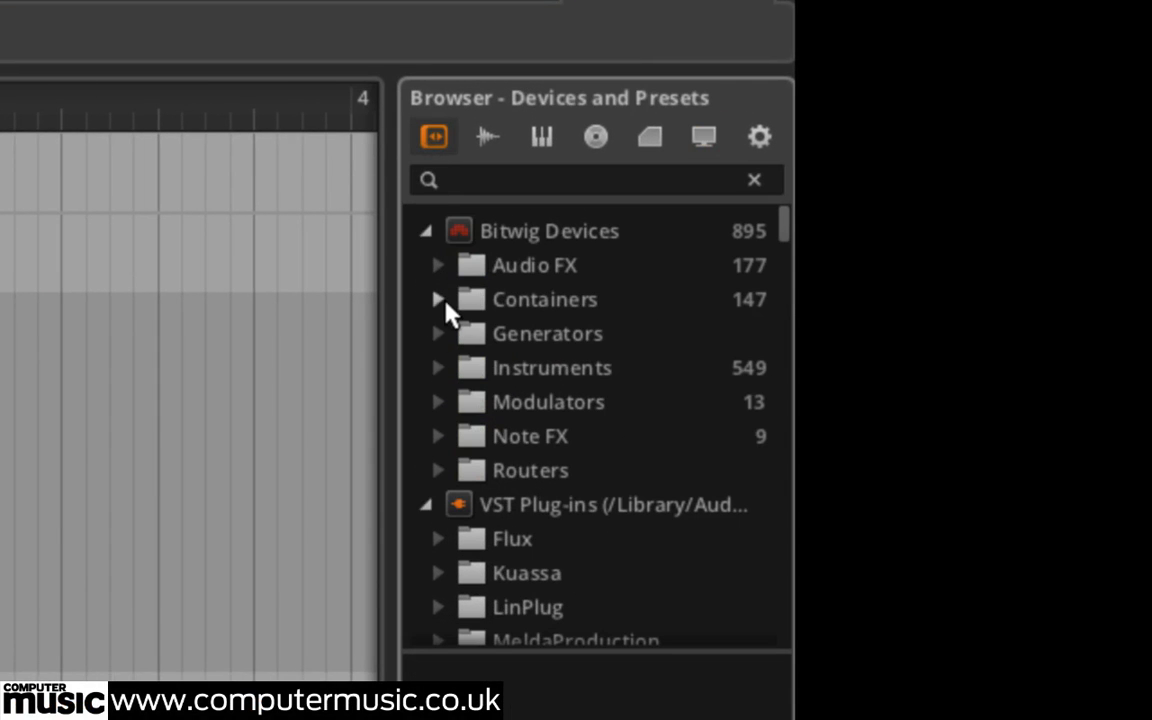
click(440, 300)
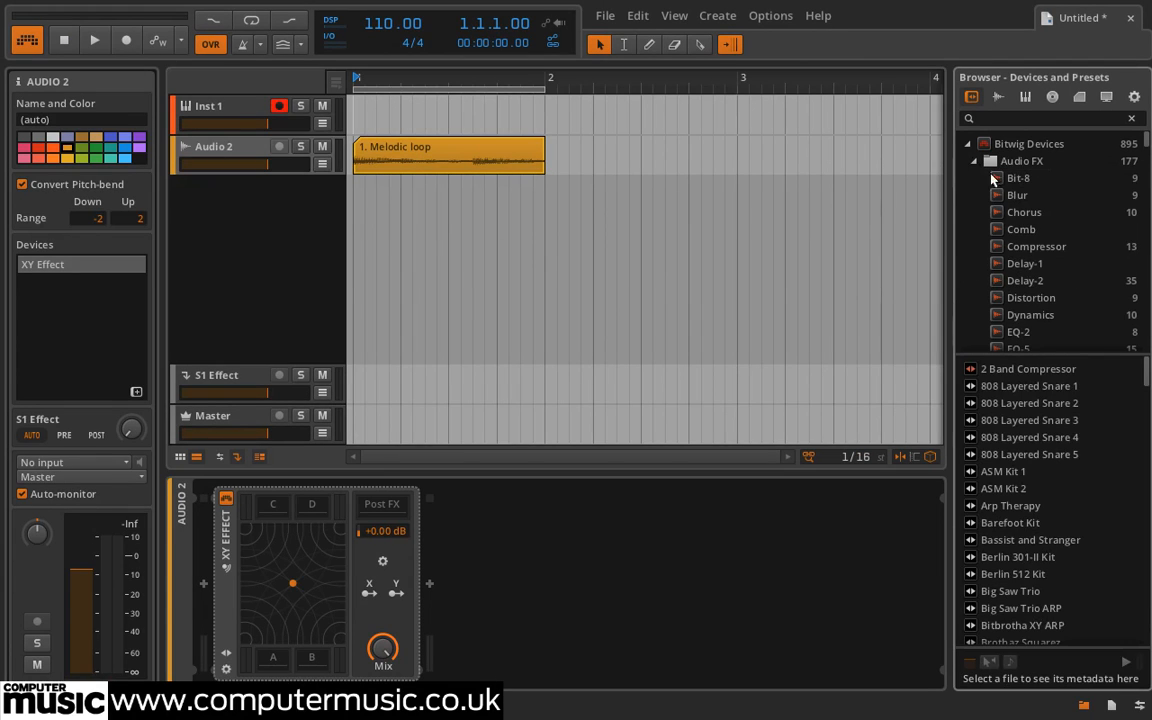
Reveal the Audio FX devices and Audio 2's device chain to load Delay-1 into slot A
click(1024, 264)
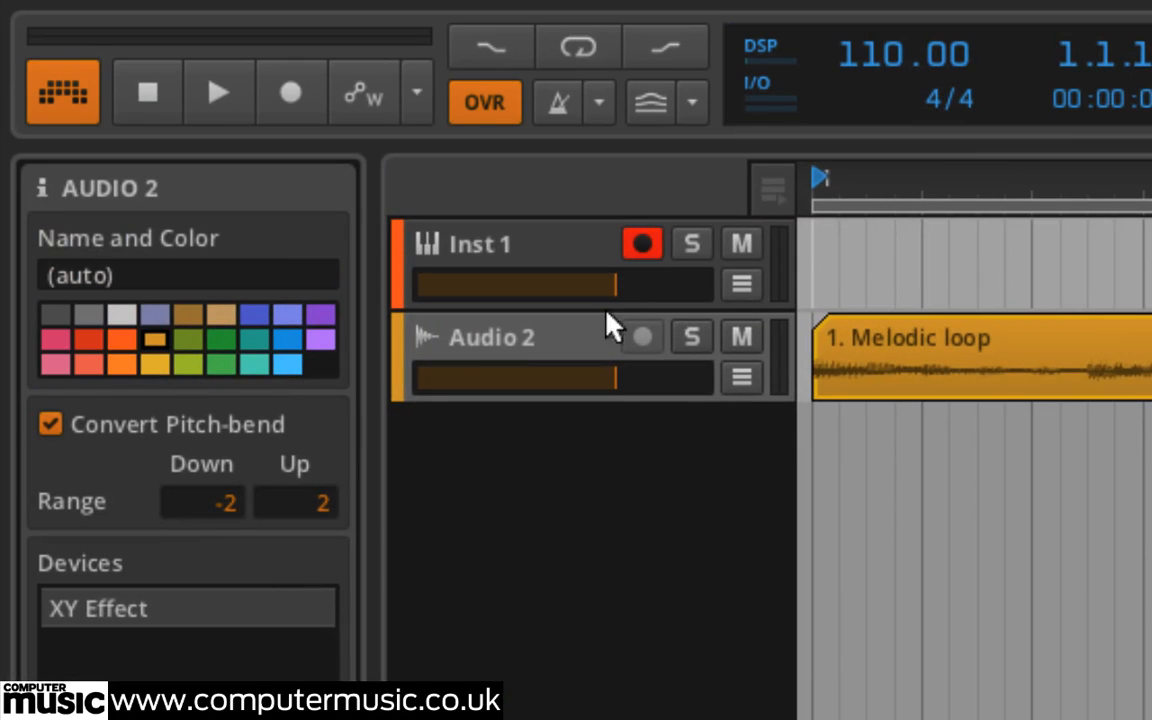
click(576, 48)
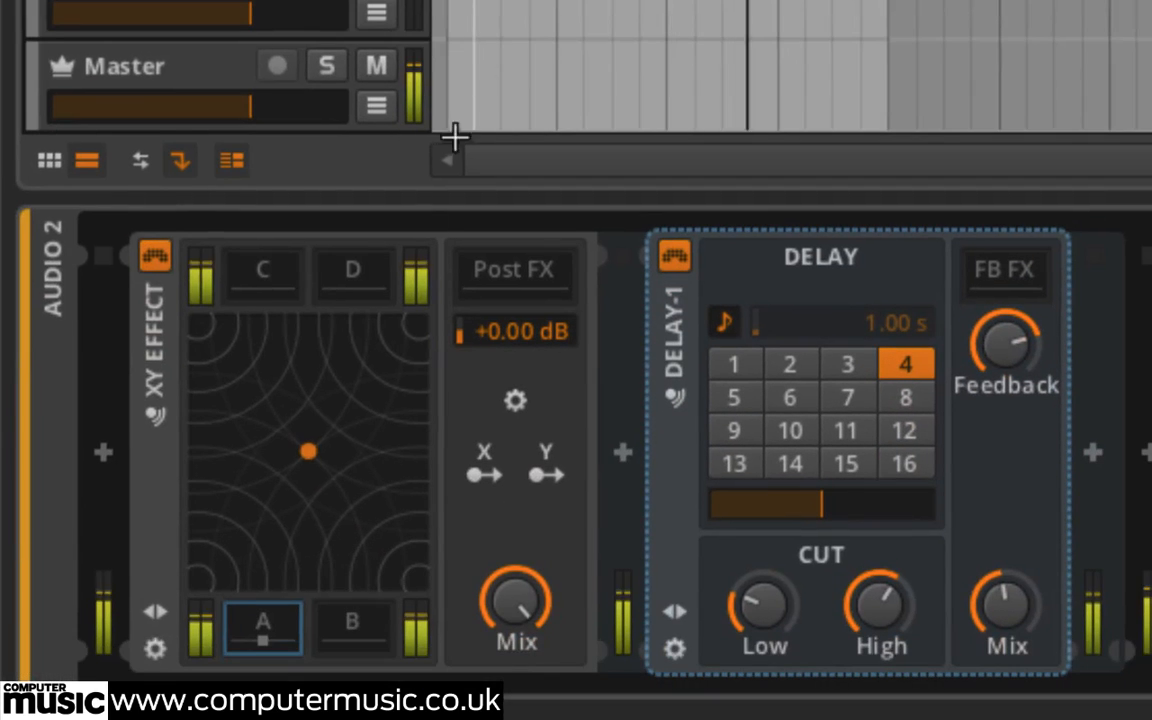
Drag the XY pad point down into the A corner so only the Delay is heard
drag(308, 452, 268, 504)
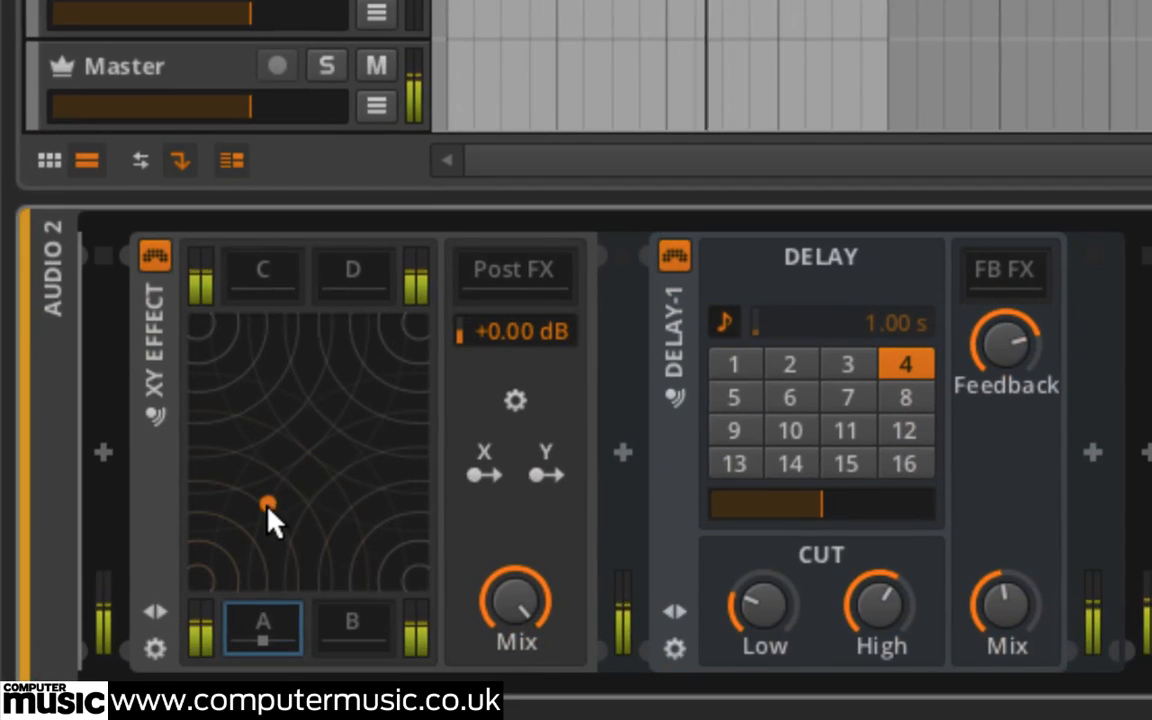
drag(268, 504, 226, 548)
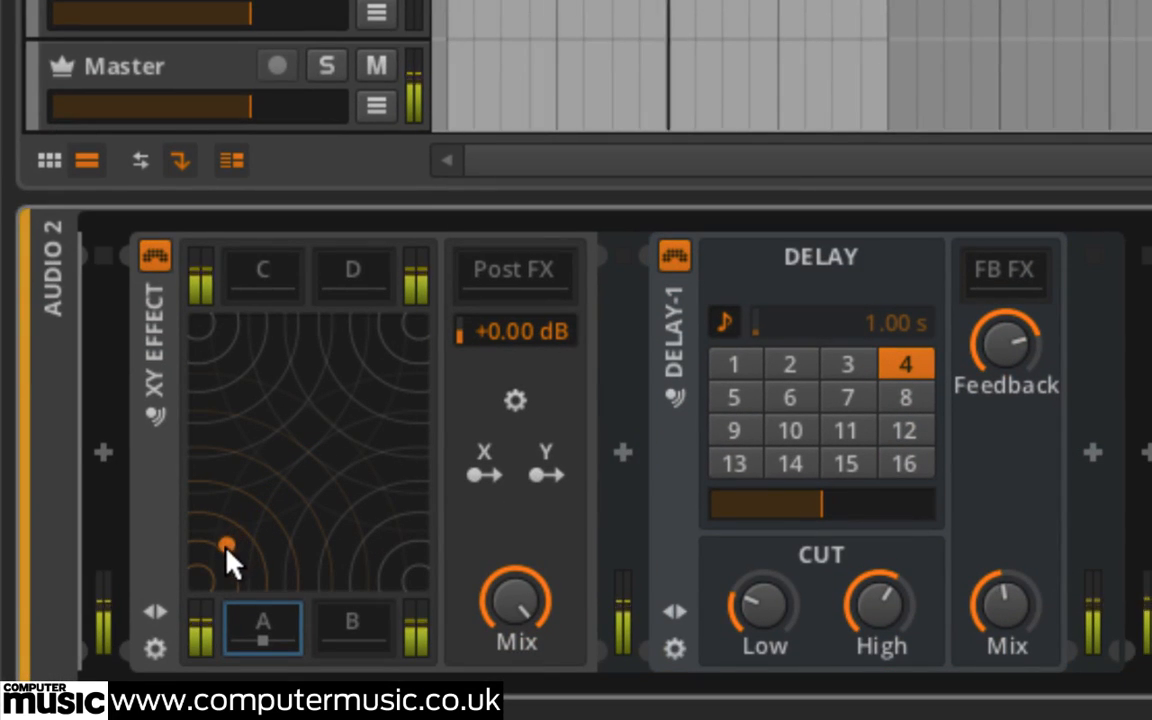
drag(228, 544, 196, 580)
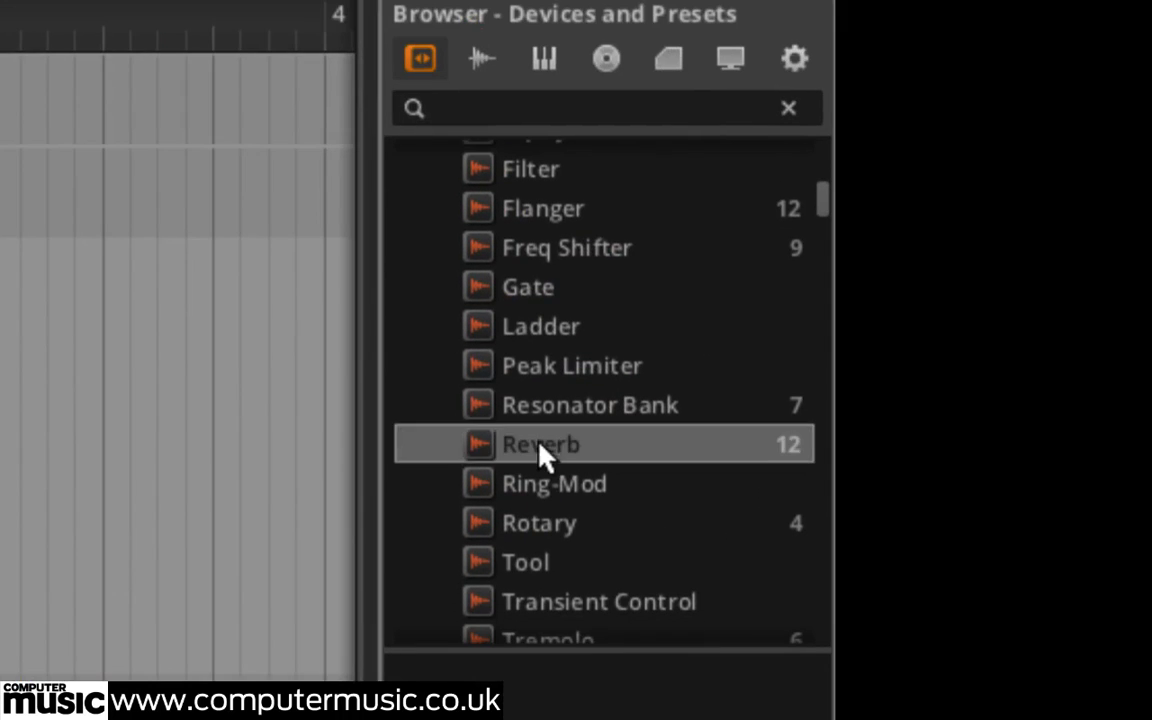
Add a Reverb device into the XY Effect's B slot for the Falling Hall preset
double_click(544, 444)
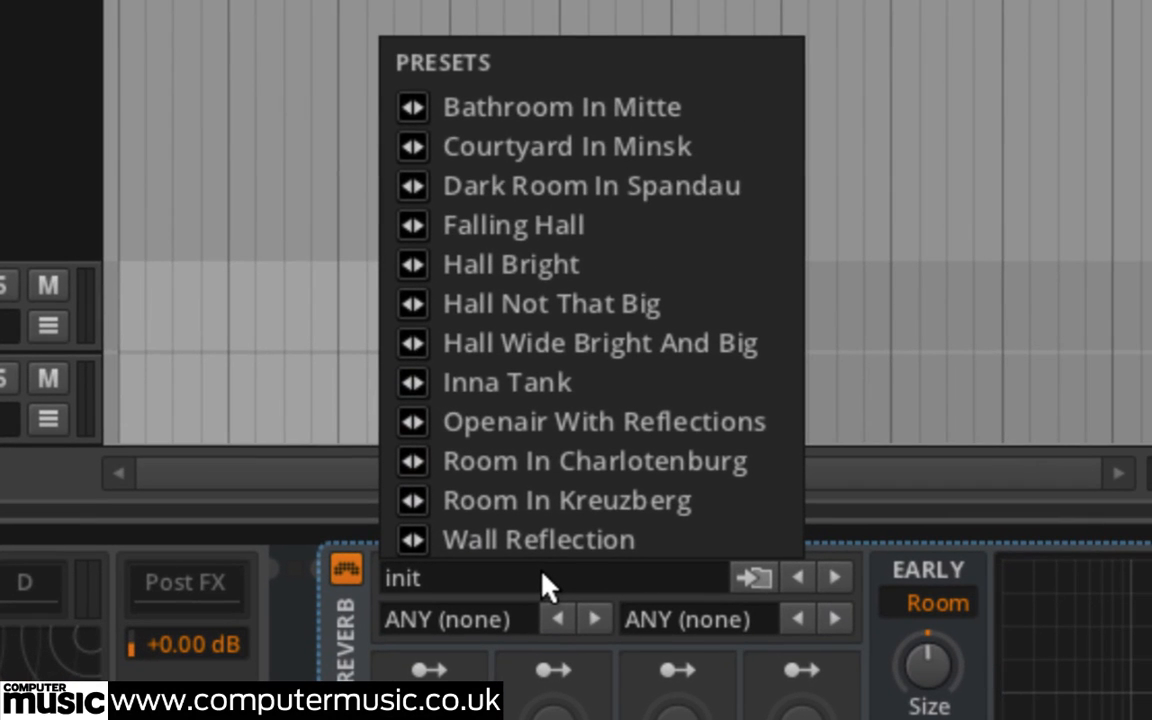
mouse_move(568, 224)
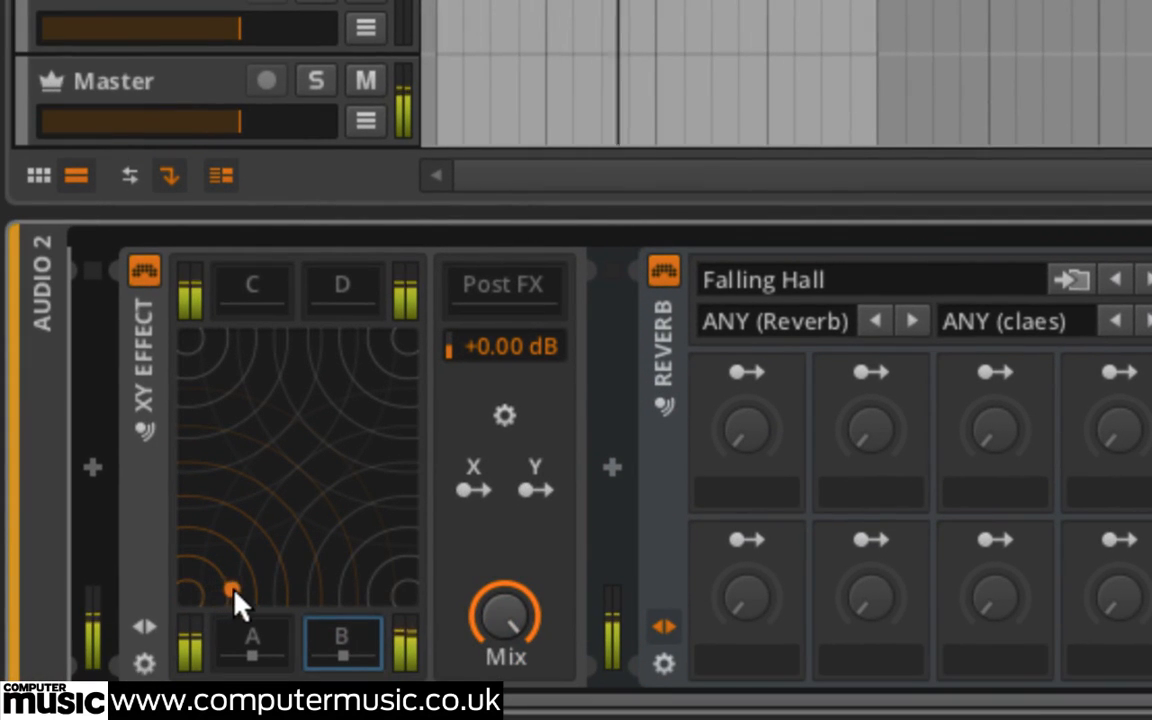
Drag the XY point from the Delay corner across to rest fully on the Falling Hall reverb
drag(228, 588, 344, 584)
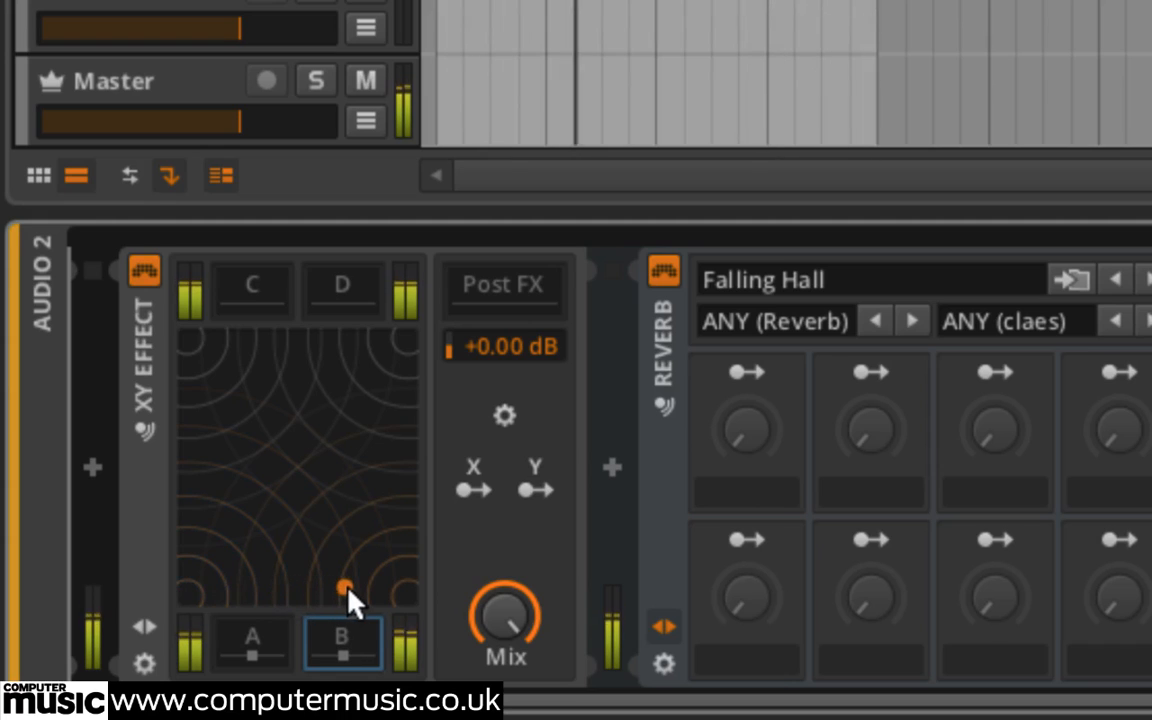
drag(344, 588, 378, 590)
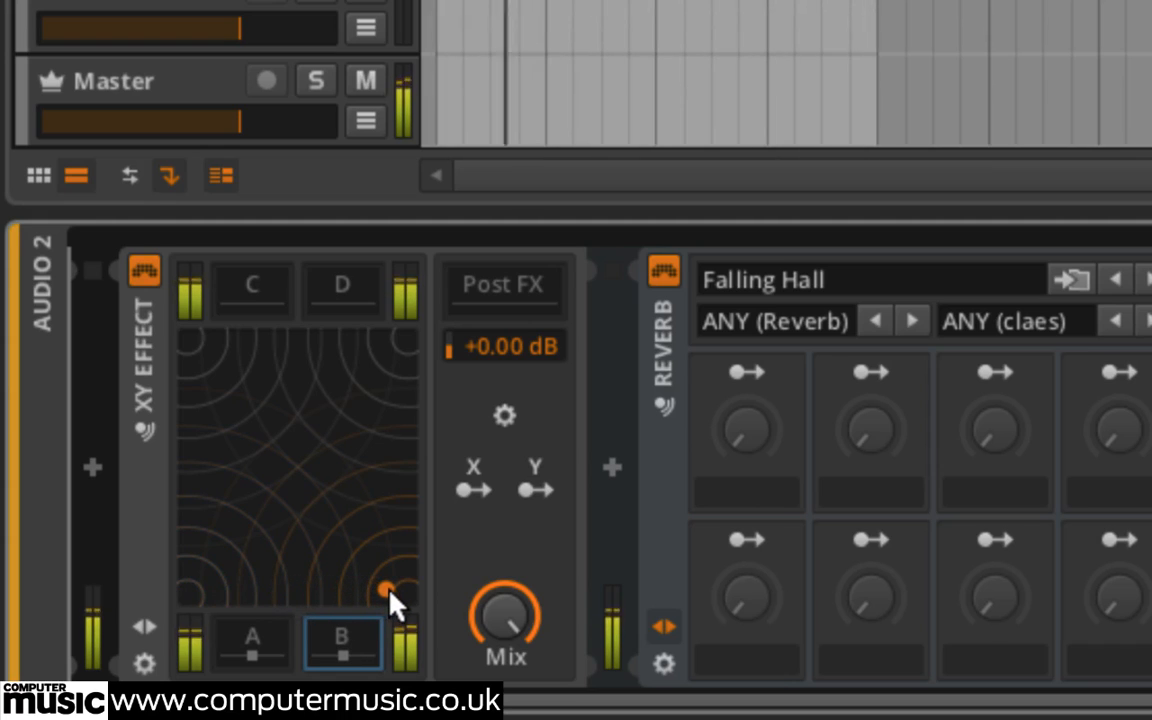
drag(388, 590, 332, 588)
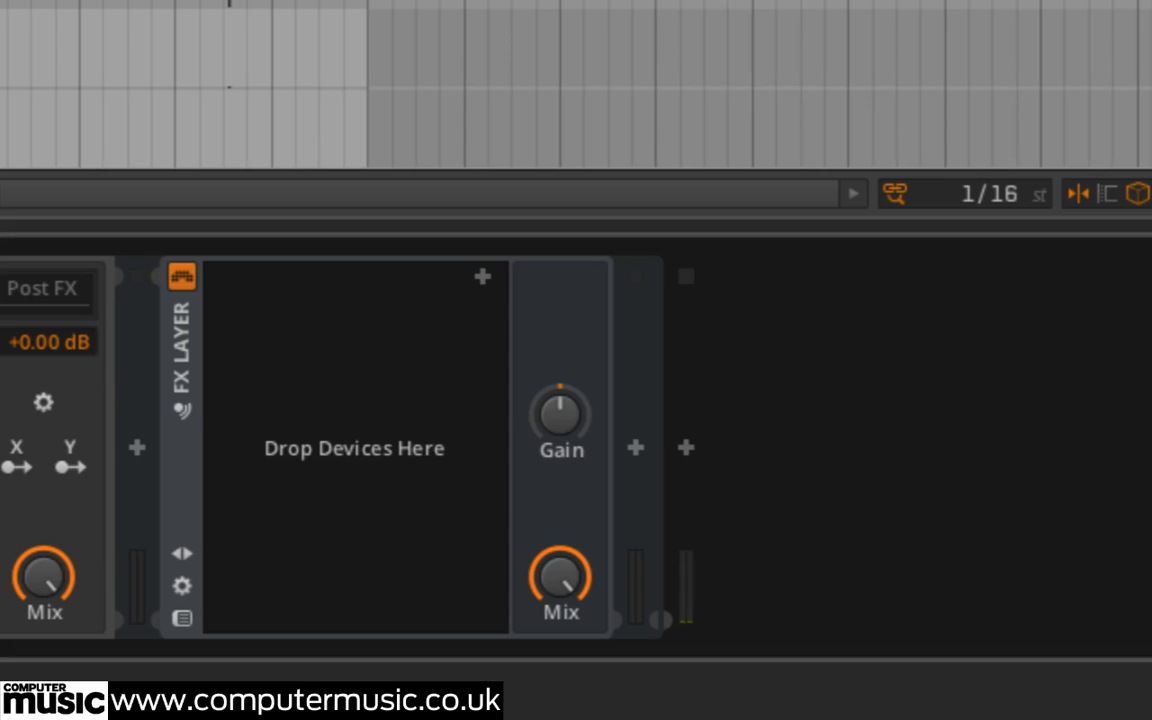
mouse_move(306, 384)
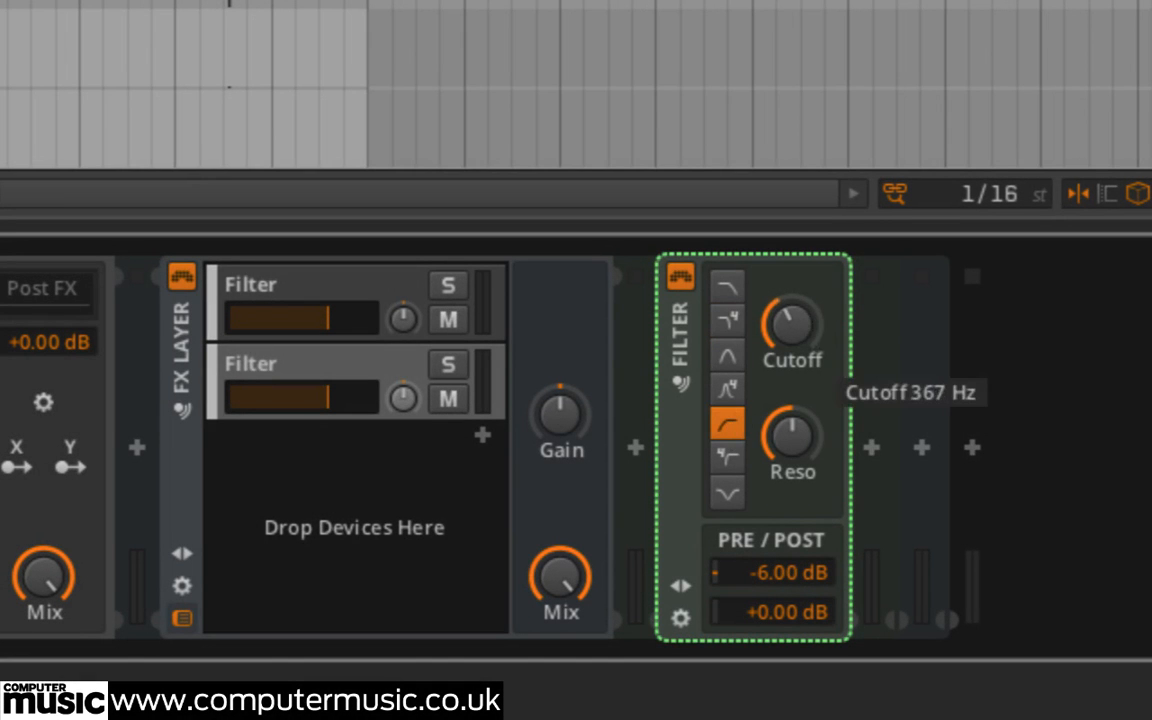
Raise one Filter layer's Cutoff knob to about 1.92 kHz
drag(792, 324, 792, 300)
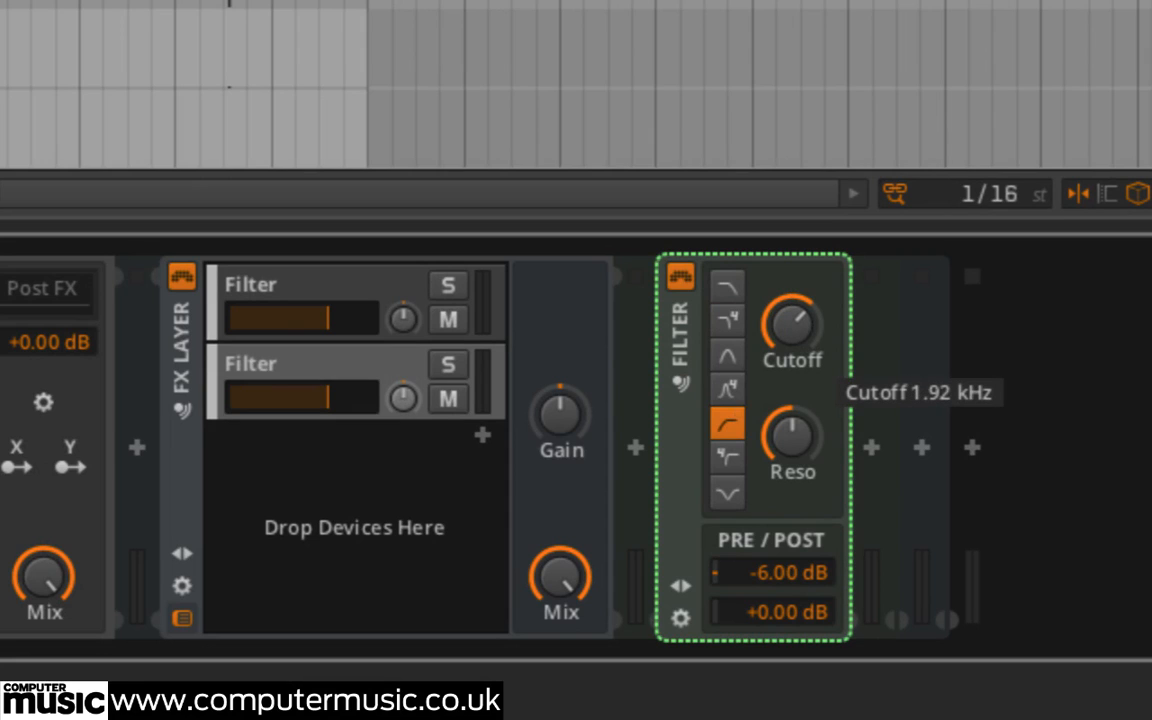
mouse_move(1032, 344)
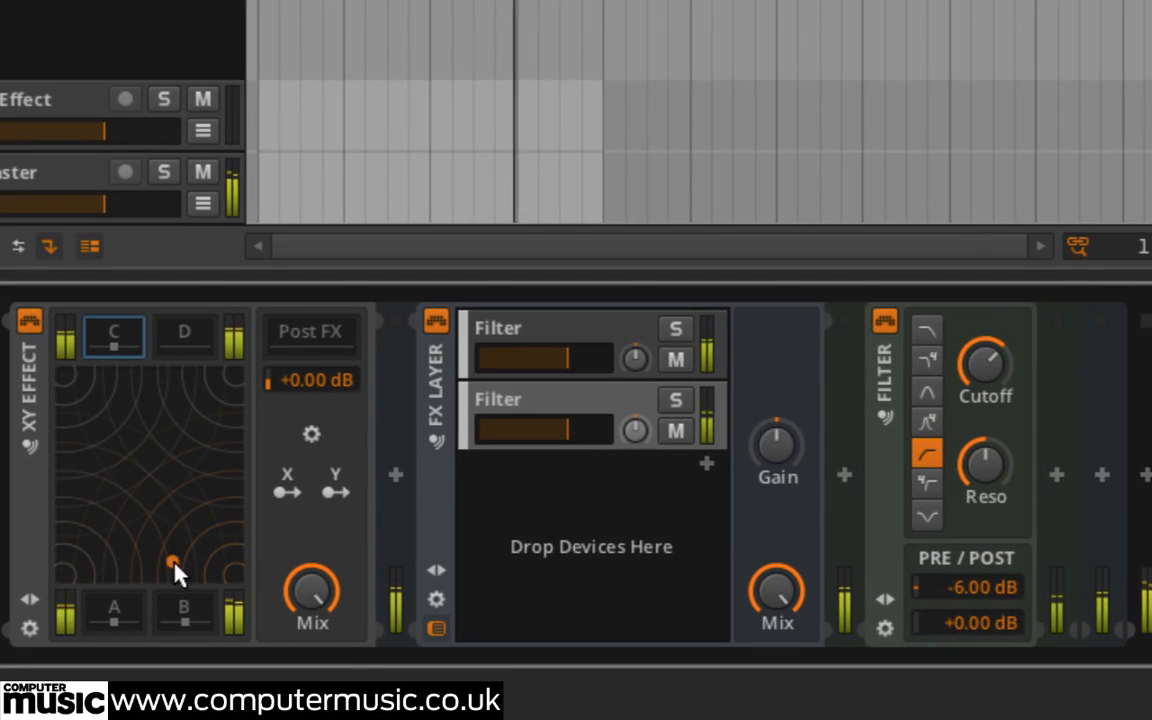
Drag the XY point up toward slot C to bring in the FX Layer filters
drag(176, 564, 100, 414)
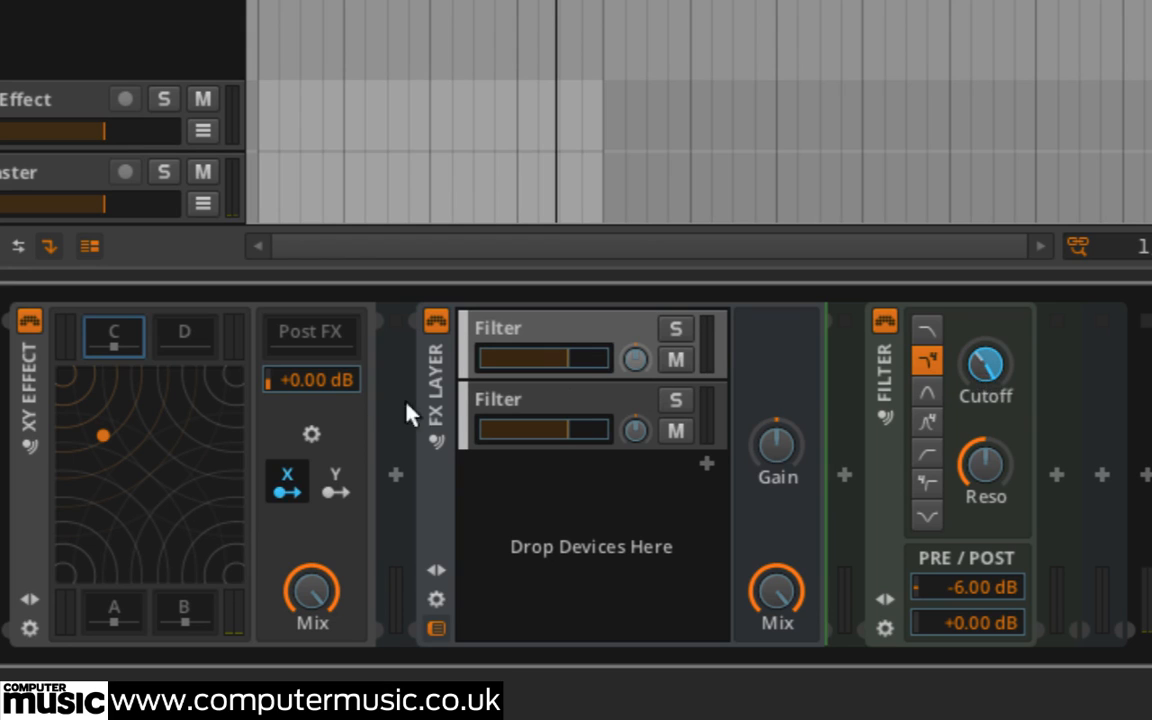
Map the Filter's Cutoff knob to the XY pad's X axis
click(336, 486)
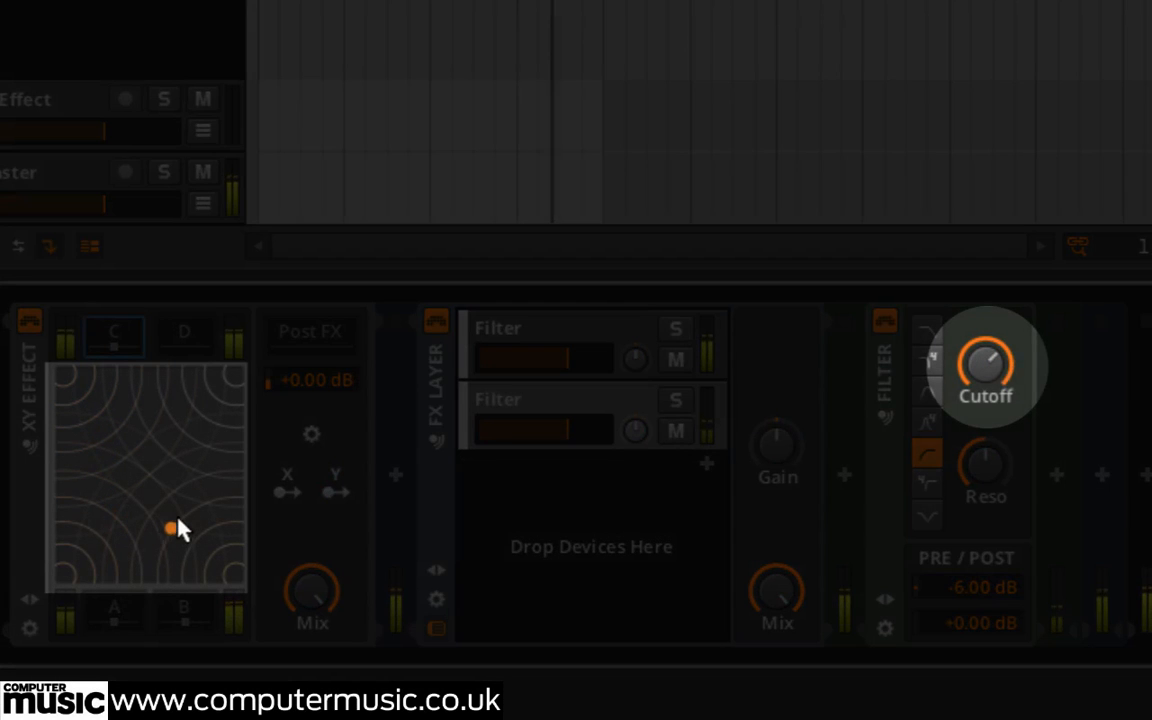
Set the X-axis Cutoff sweep range, audition it, and begin saving the container as a library preset
drag(168, 528, 190, 504)
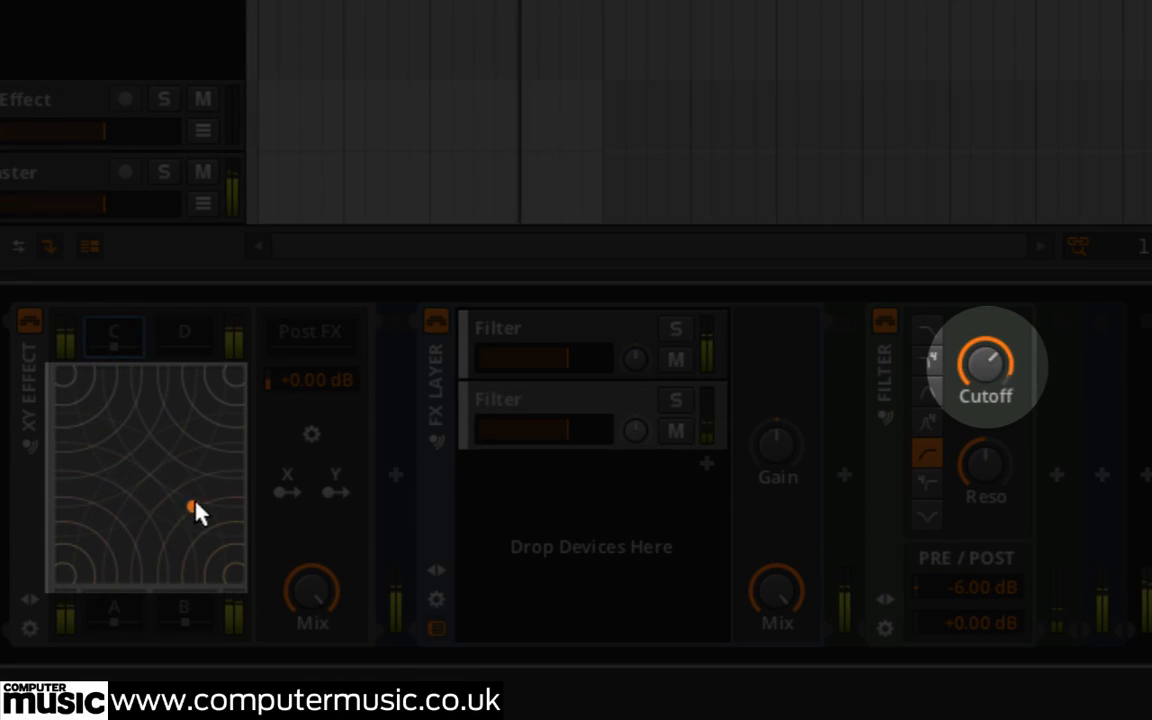
drag(190, 508, 164, 422)
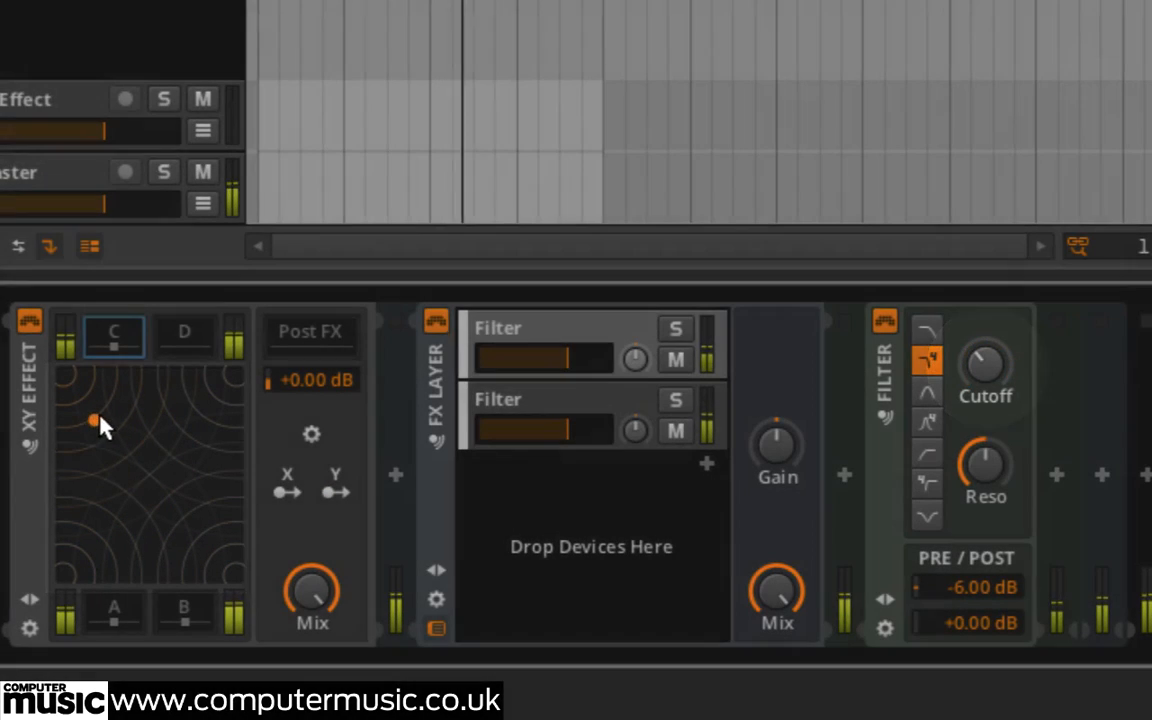
drag(92, 420, 98, 488)
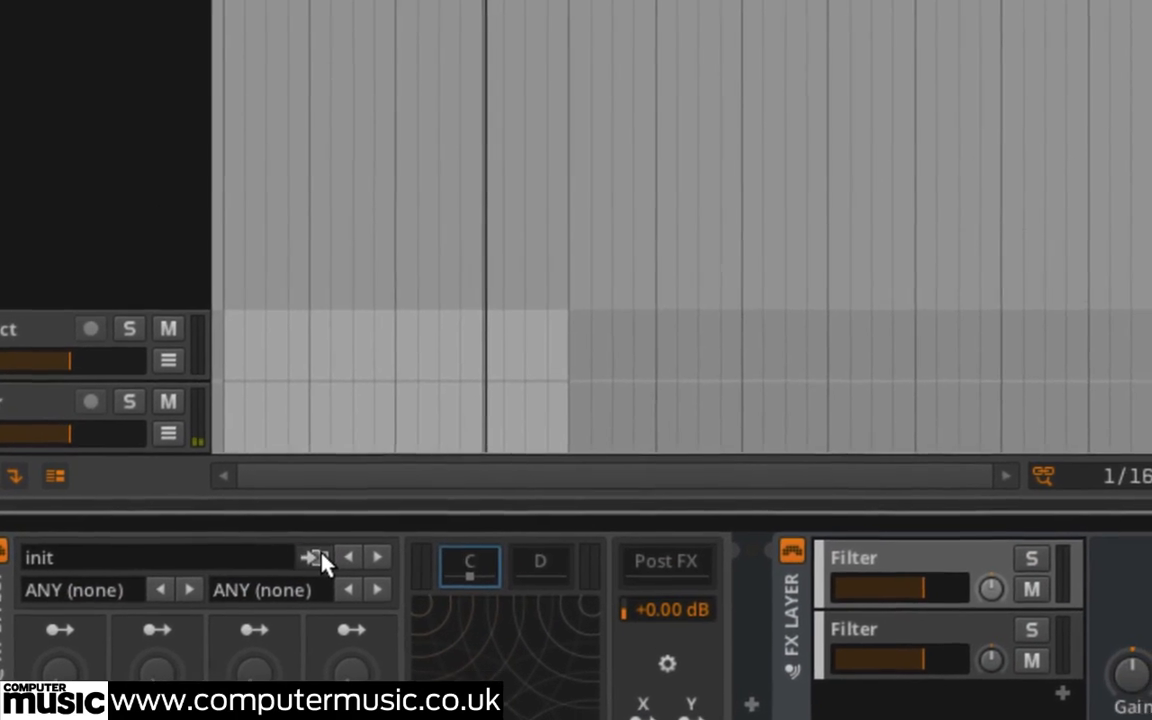
click(316, 556)
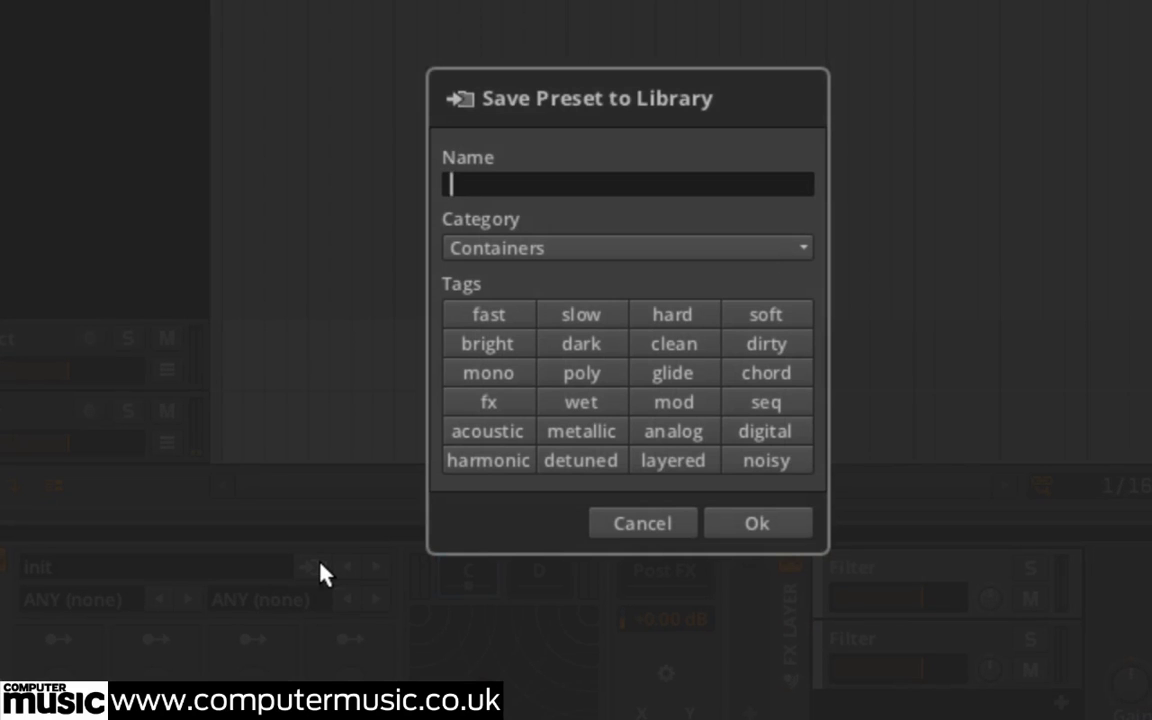